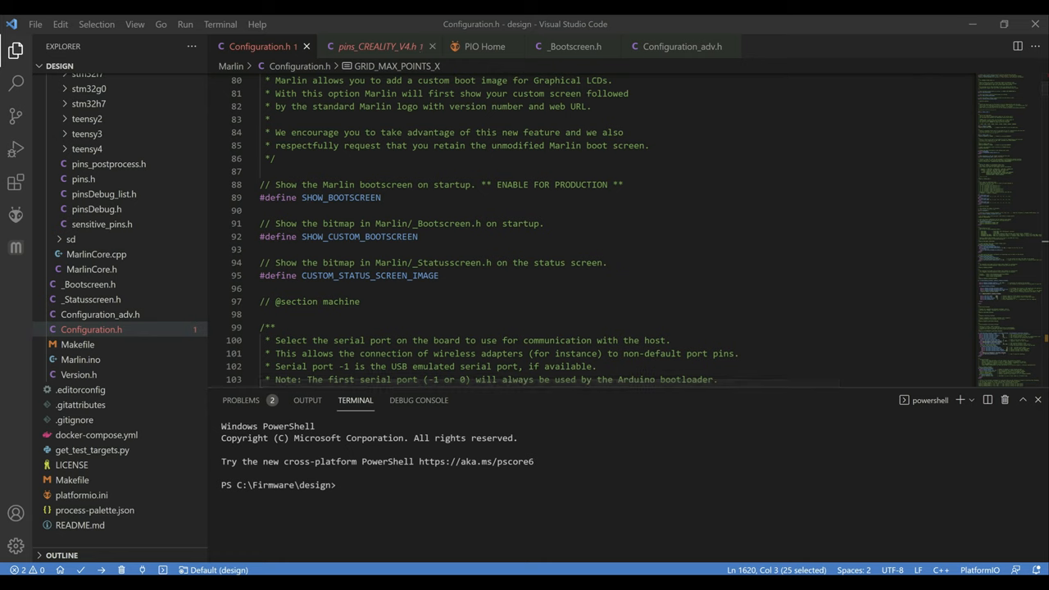
pyautogui.moveTo(377, 45)
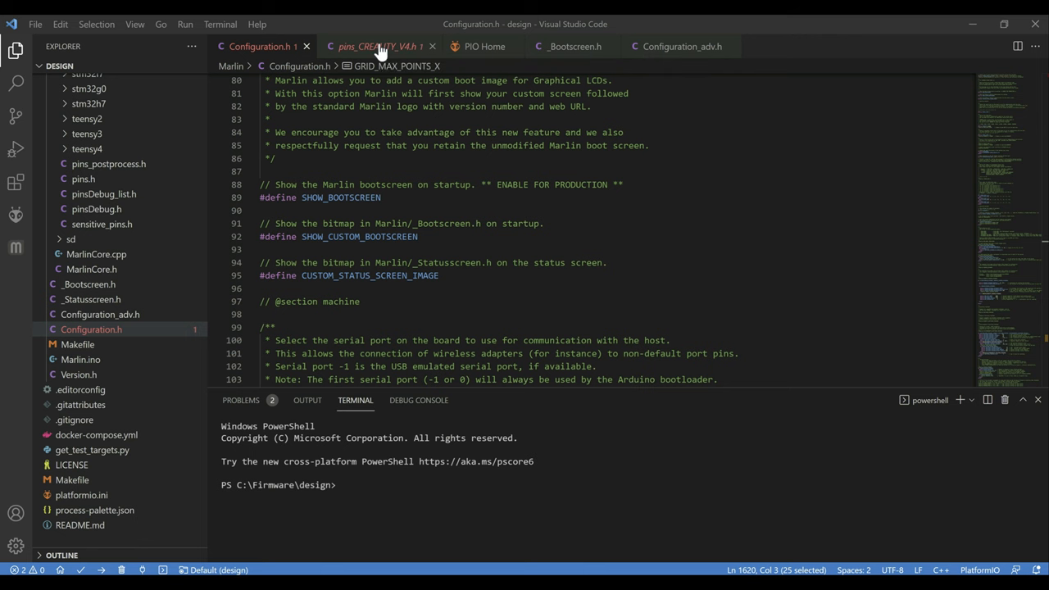
# - Switch to pins_CREALITY_V4.h to check the Z_MIN_PROBE_PIN (PB1) definition
pyautogui.click(376, 46)
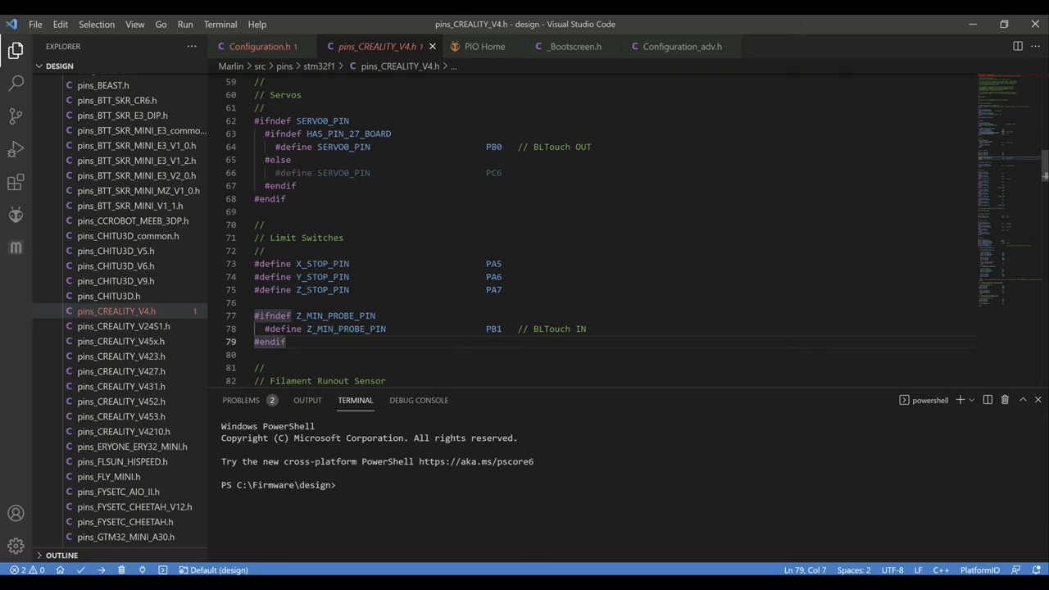
pyautogui.moveTo(259, 46)
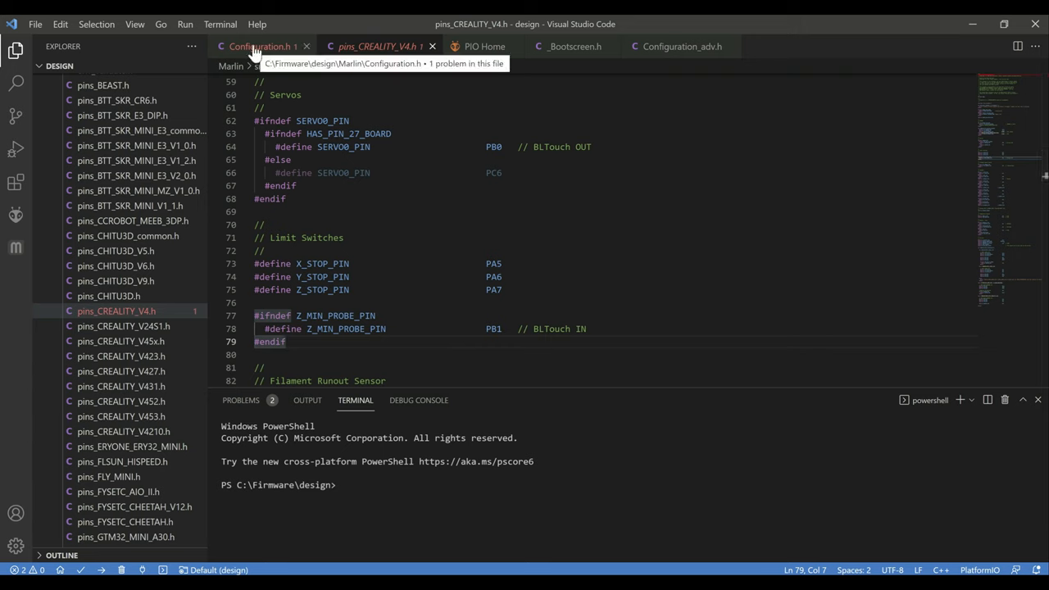
# - Return to Configuration.h and search 'z_min' to reach Z_MIN_PROBE_ENDSTOP_INVERTING set true
pyautogui.click(259, 45)
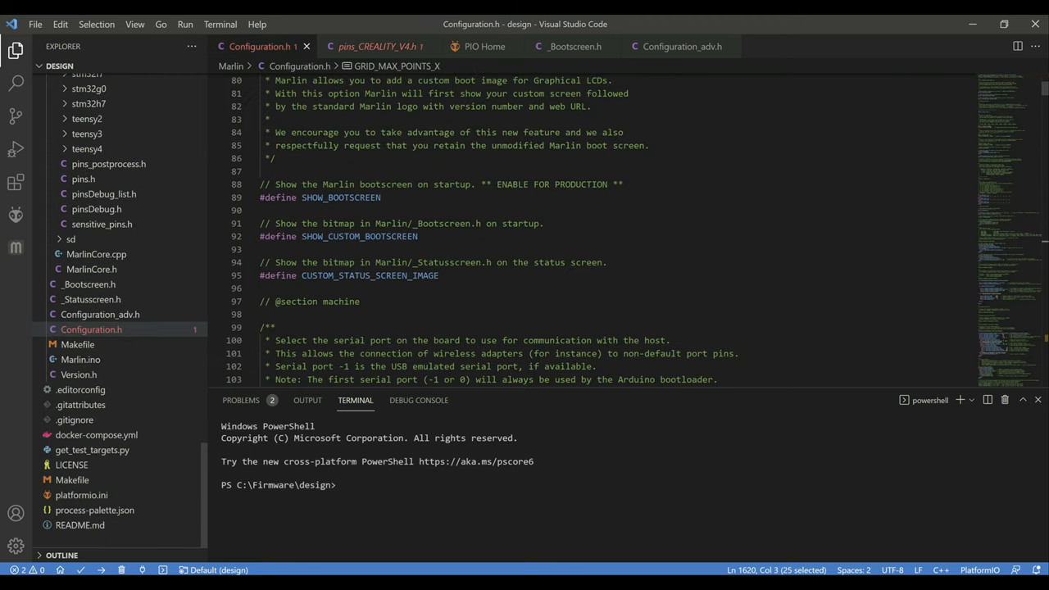
pyautogui.scroll(-3)
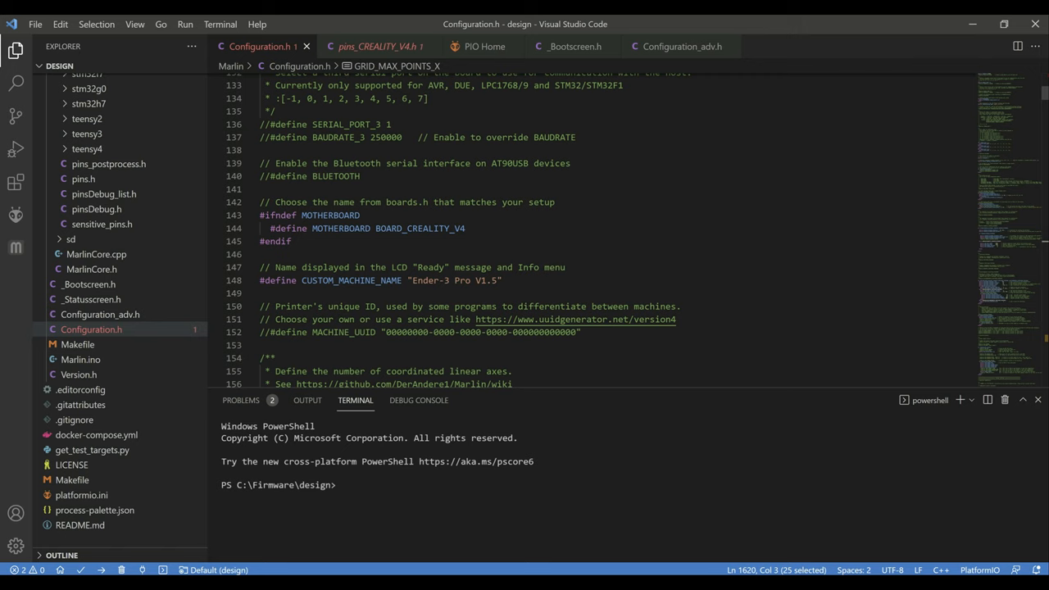
pyautogui.scroll(-3)
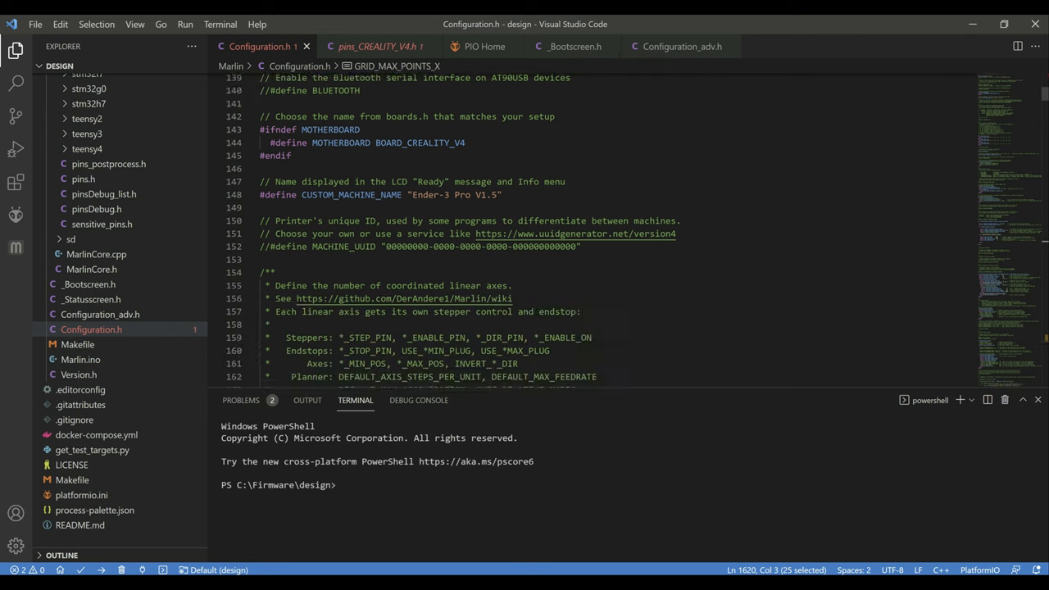
pyautogui.scroll(-3)
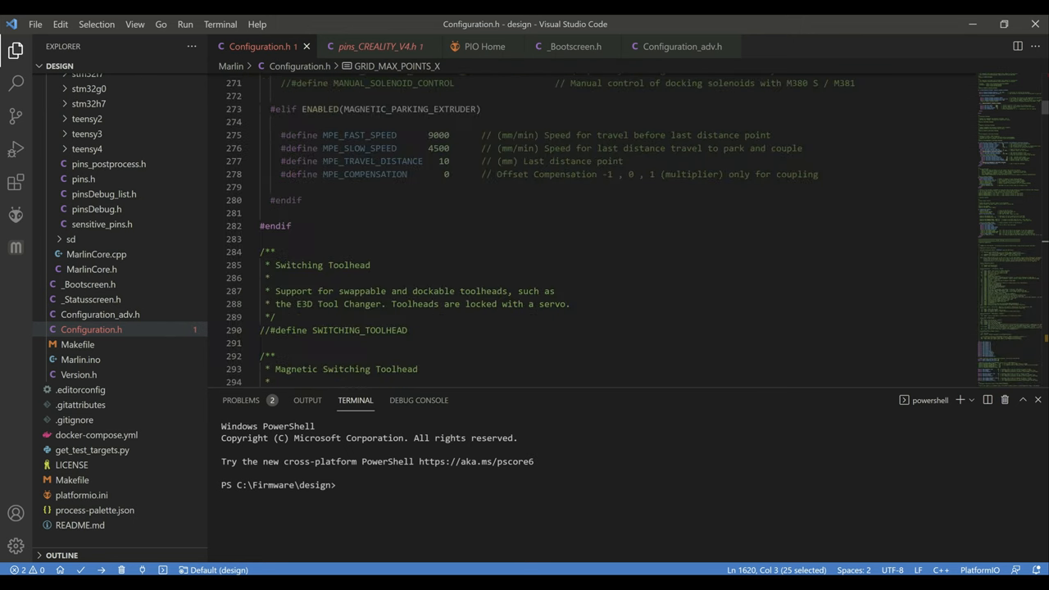
pyautogui.scroll(-3)
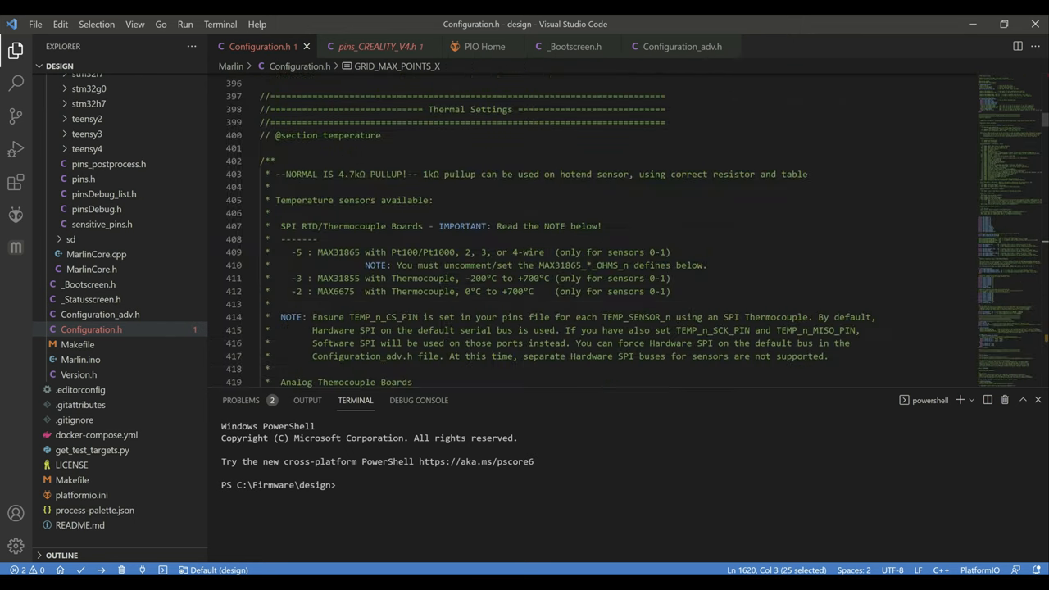
pyautogui.scroll(-3)
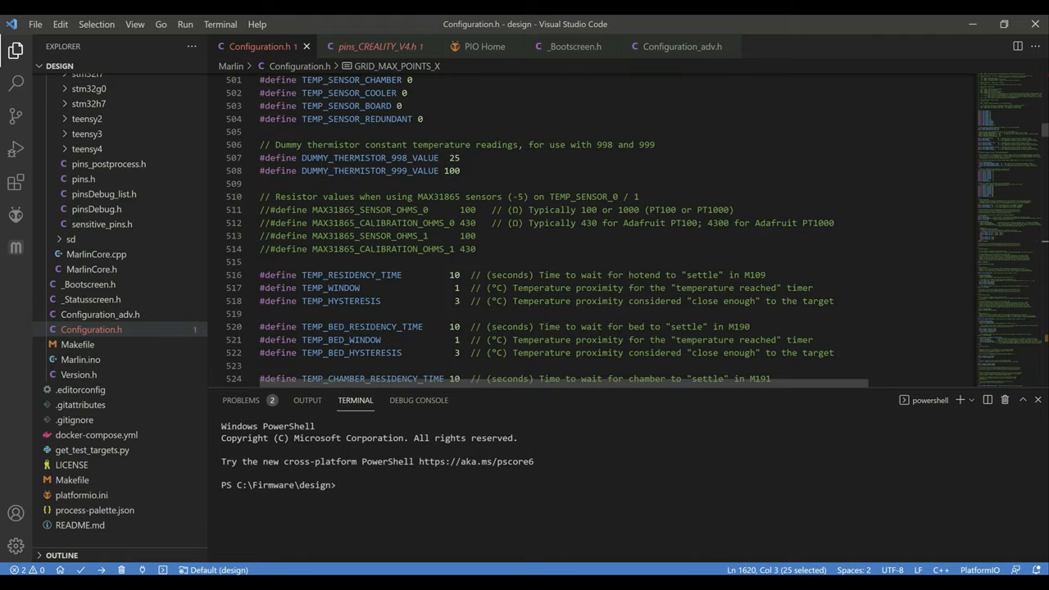
pyautogui.scroll(-3)
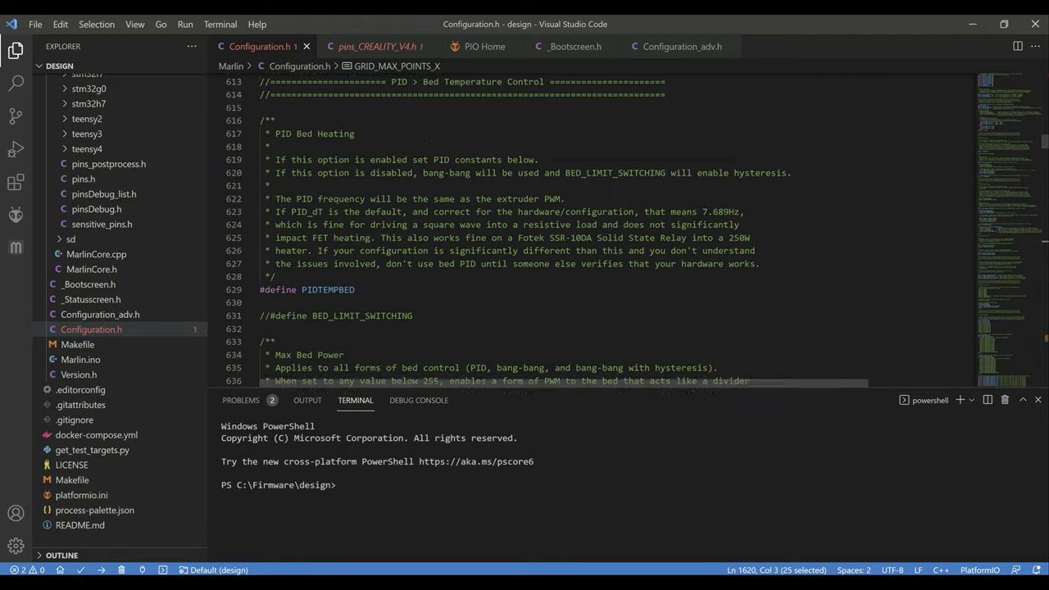
pyautogui.scroll(-3)
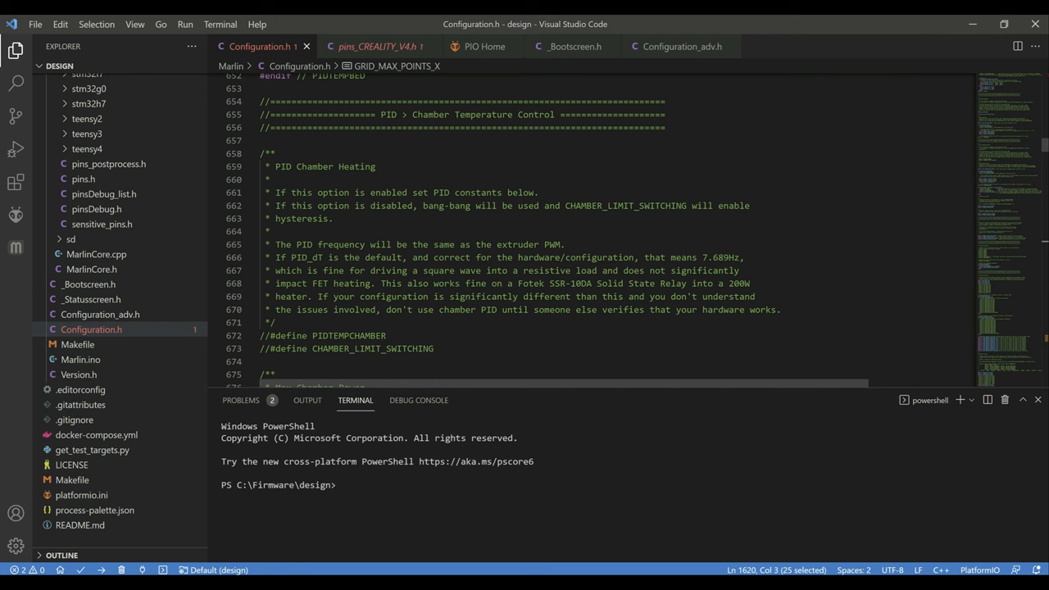
pyautogui.write('z_min')
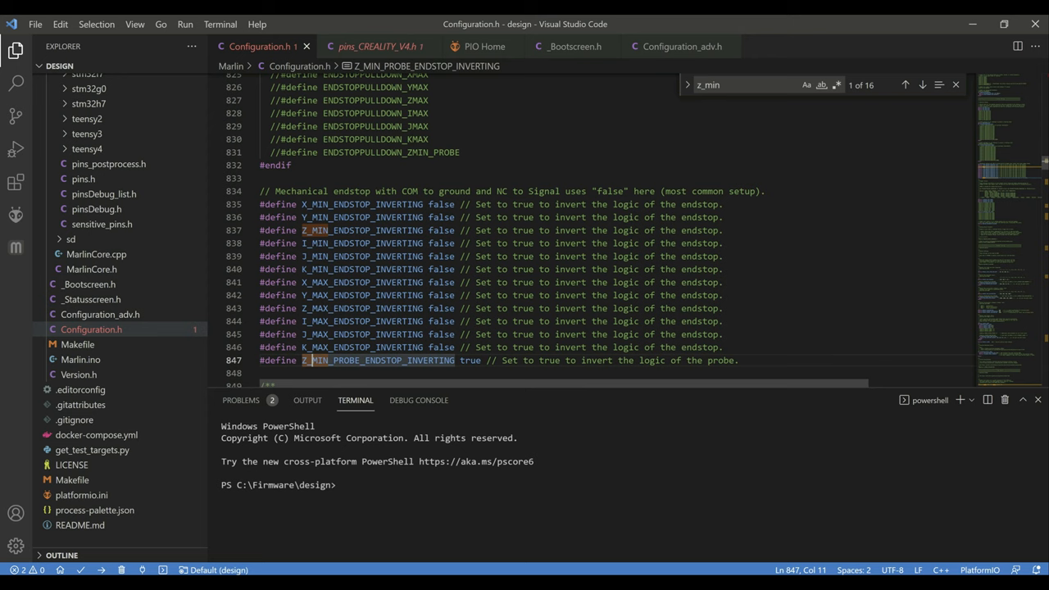
# - Change the search to 'z probe' and reach the probe types with FIX_MOUNTED_PROBE enabled
pyautogui.click(920, 85)
pyautogui.write('z pro')
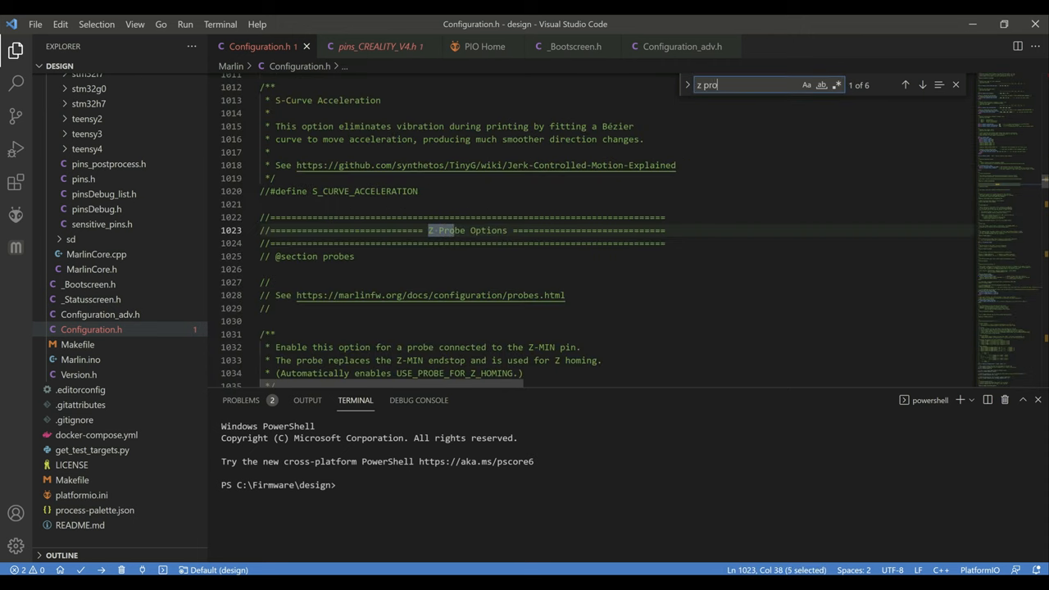
pyautogui.write('be')
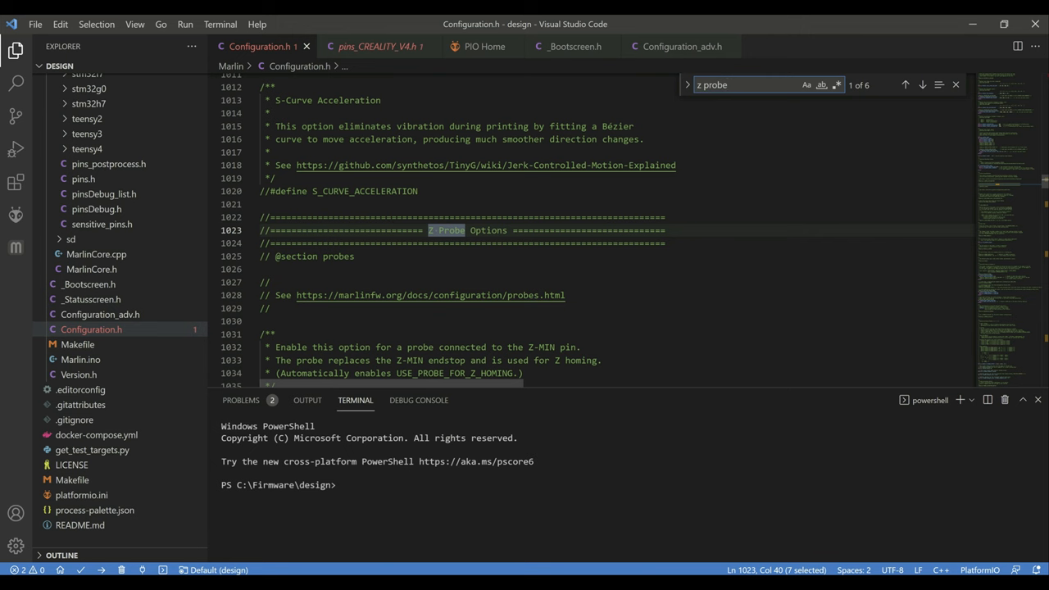
pyautogui.scroll(-3)
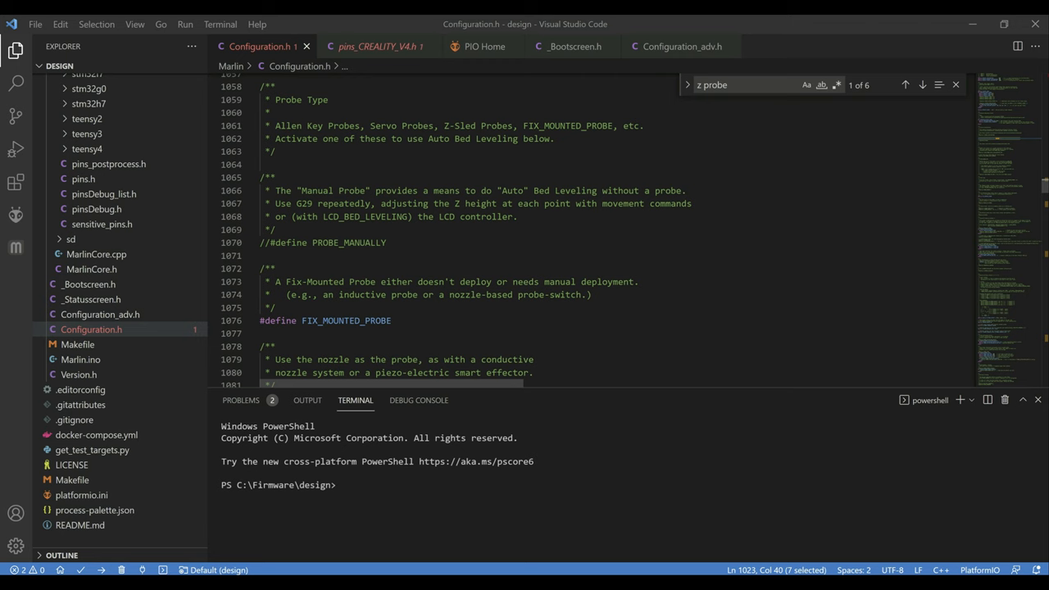
# - Review NOZZLE_TO_PROBE_OFFSET { -28.3, -29.6, 3.5 } and PROBING_MARGIN 25
pyautogui.scroll(-3)
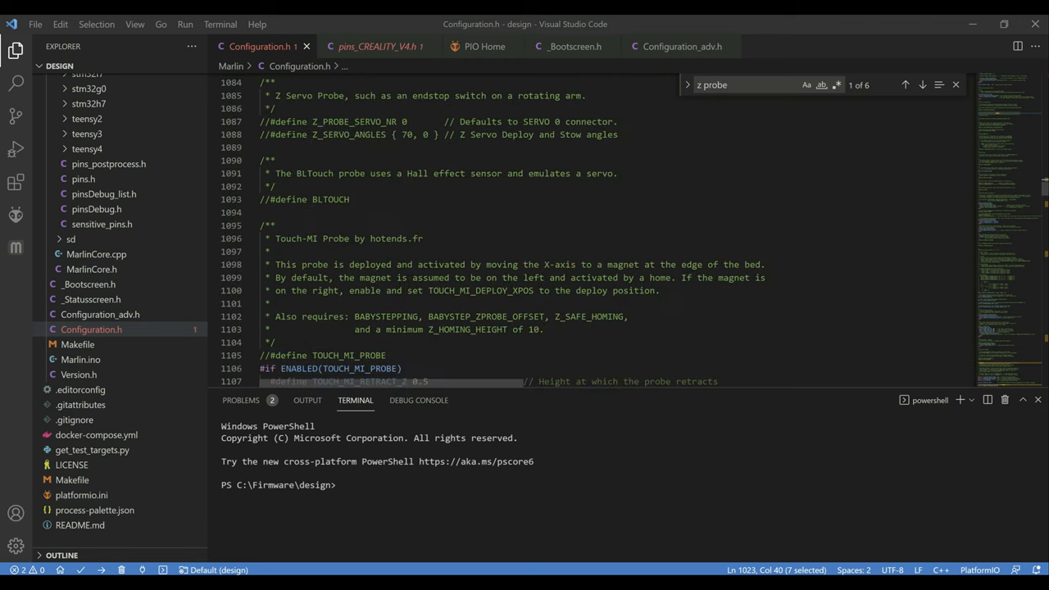
pyautogui.scroll(-3)
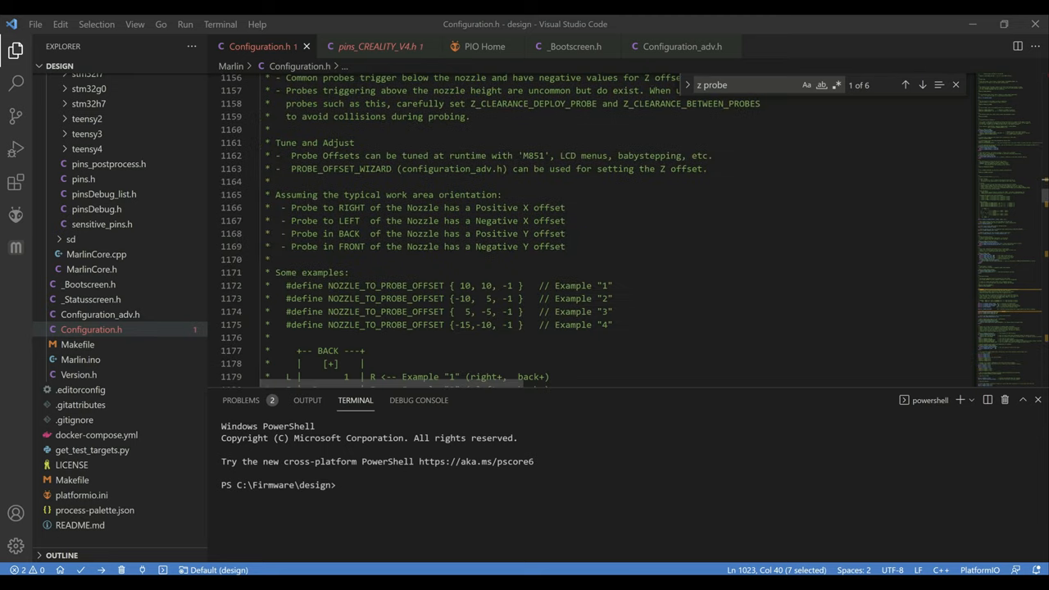
pyautogui.scroll(-3)
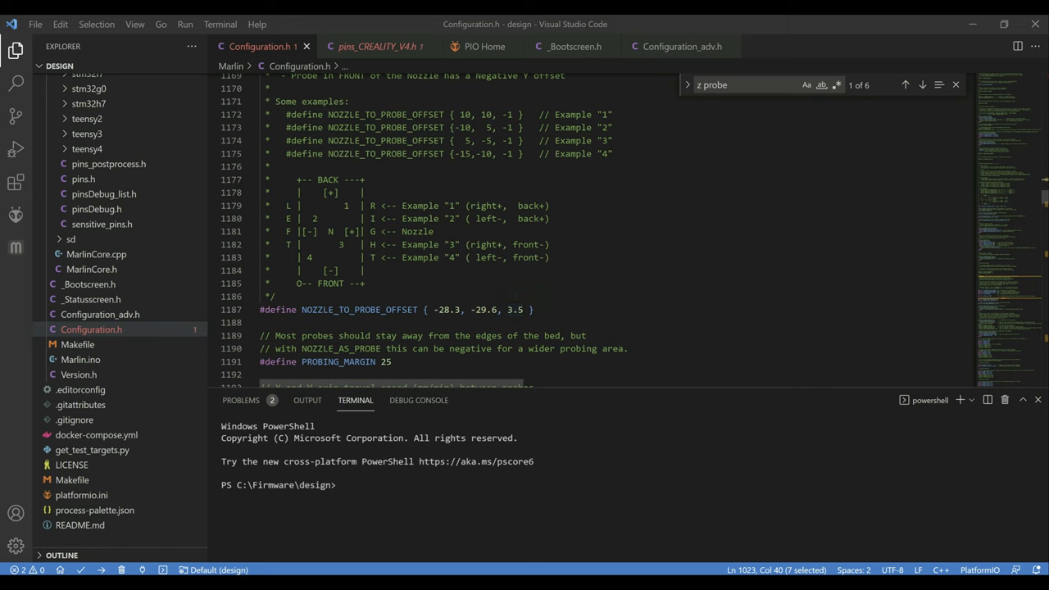
pyautogui.moveTo(514, 310)
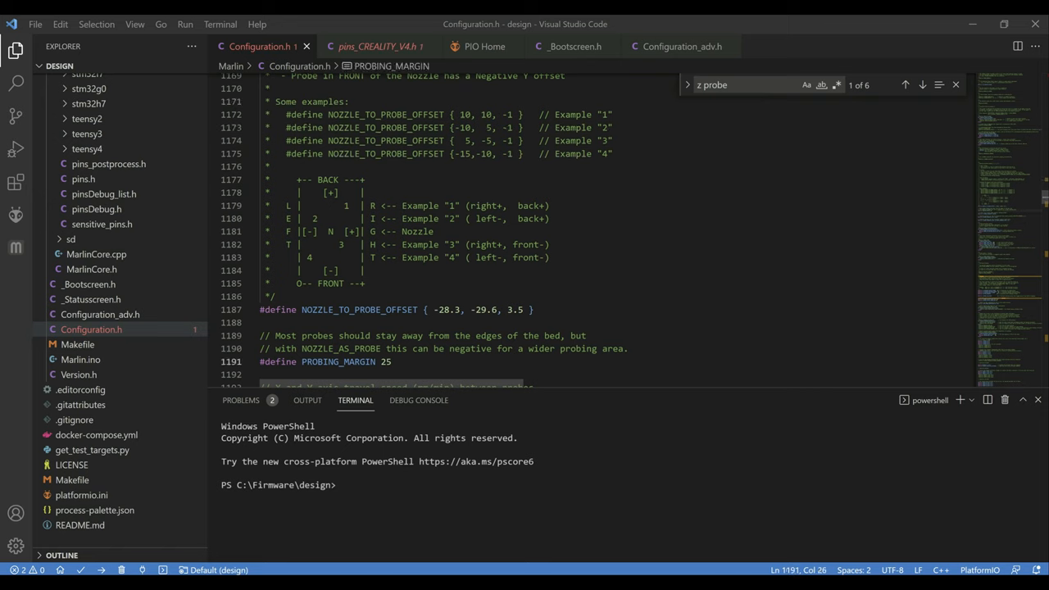
pyautogui.scroll(-3)
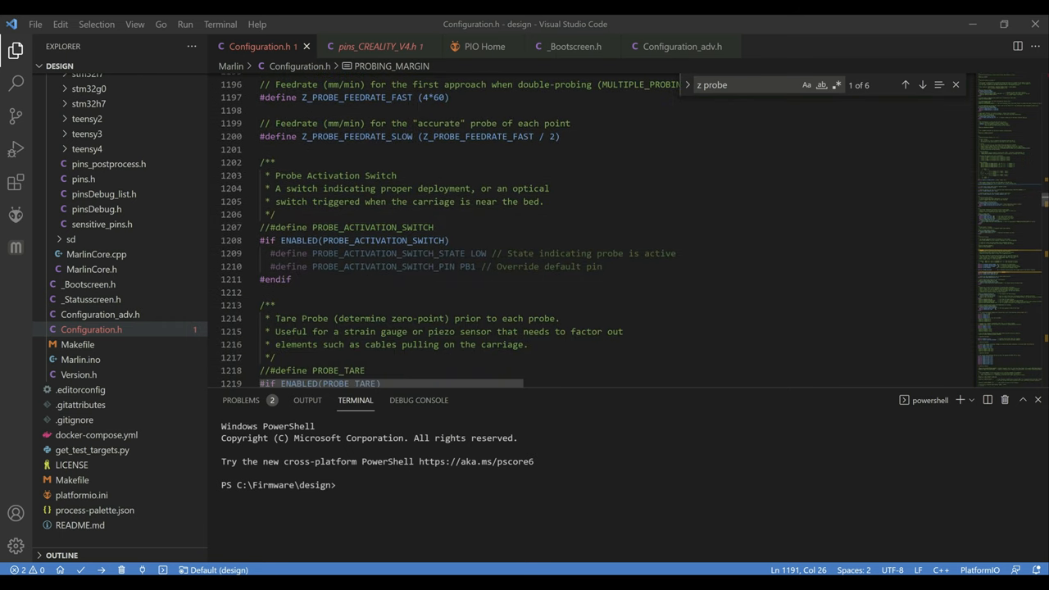
pyautogui.scroll(-3)
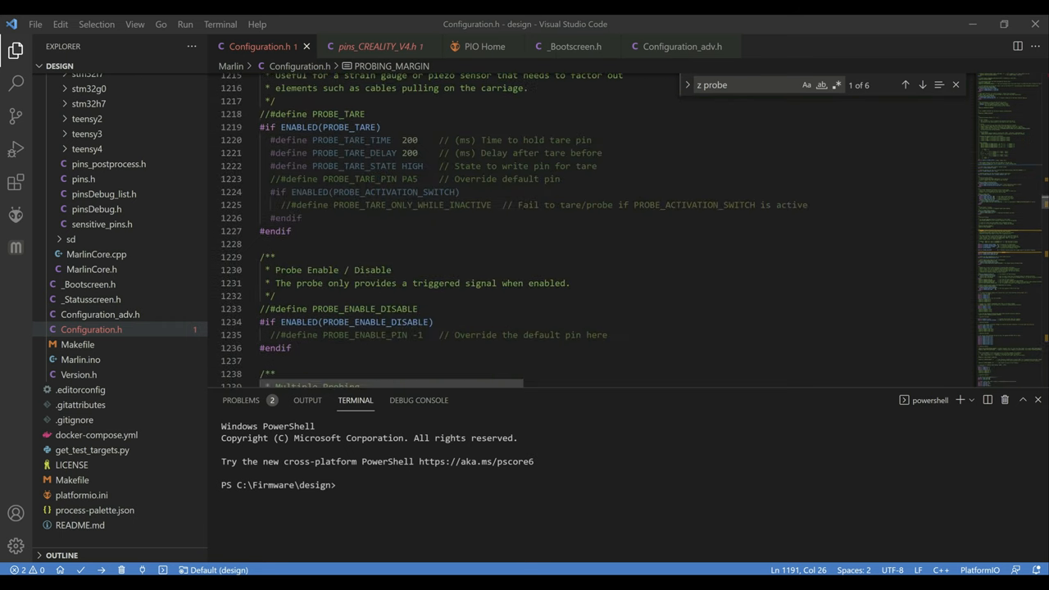
pyautogui.scroll(-3)
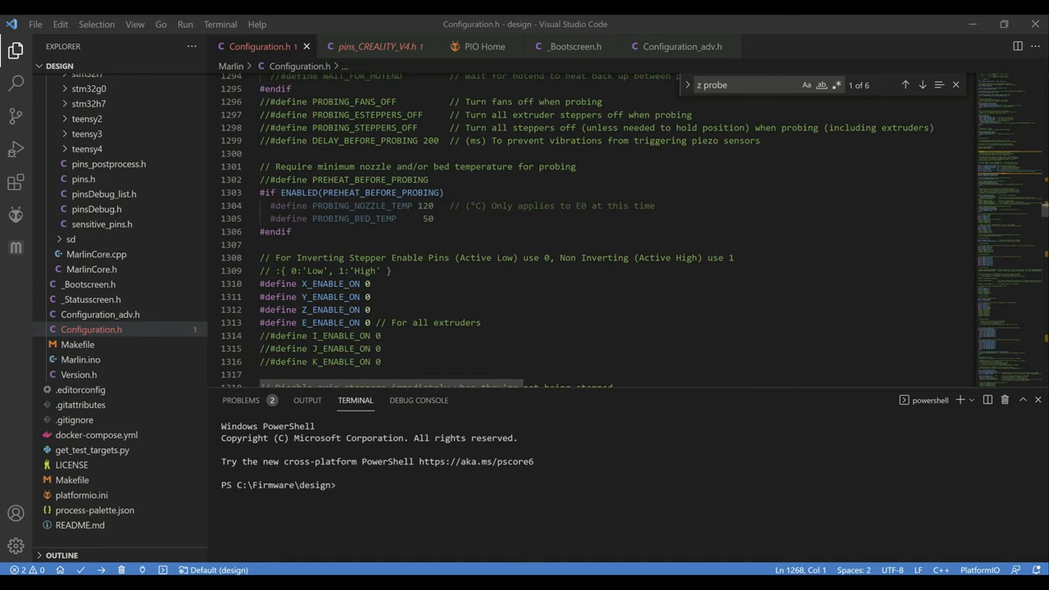
pyautogui.scroll(-3)
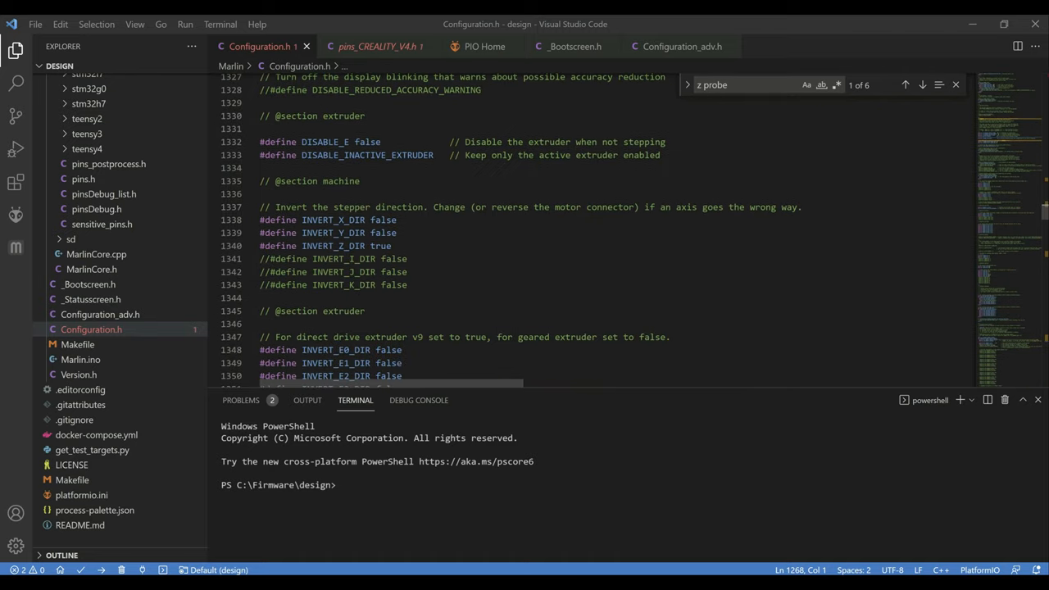
pyautogui.scroll(-3)
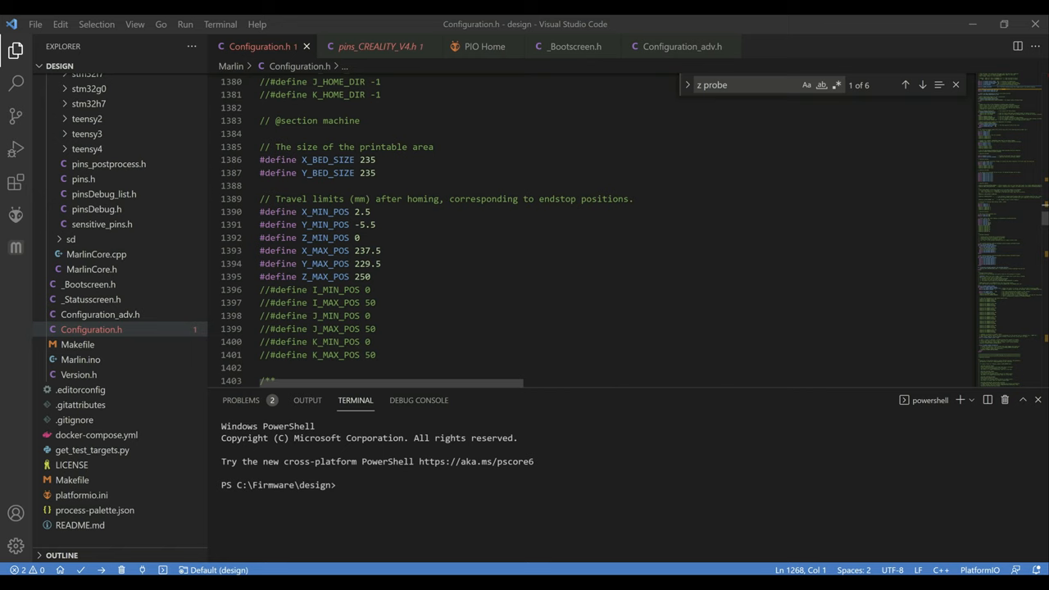
pyautogui.scroll(-3)
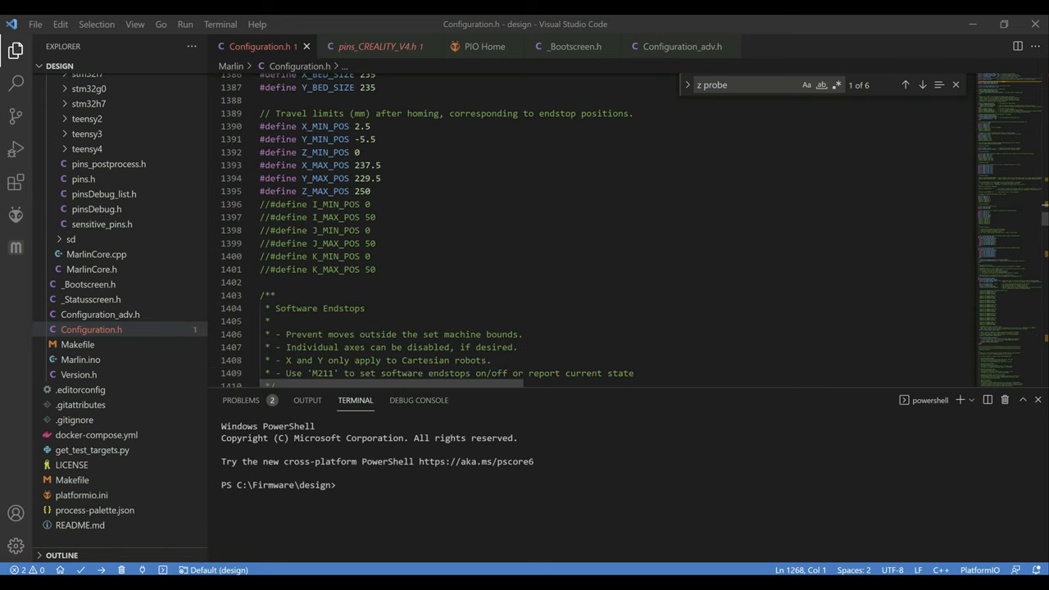
pyautogui.scroll(-3)
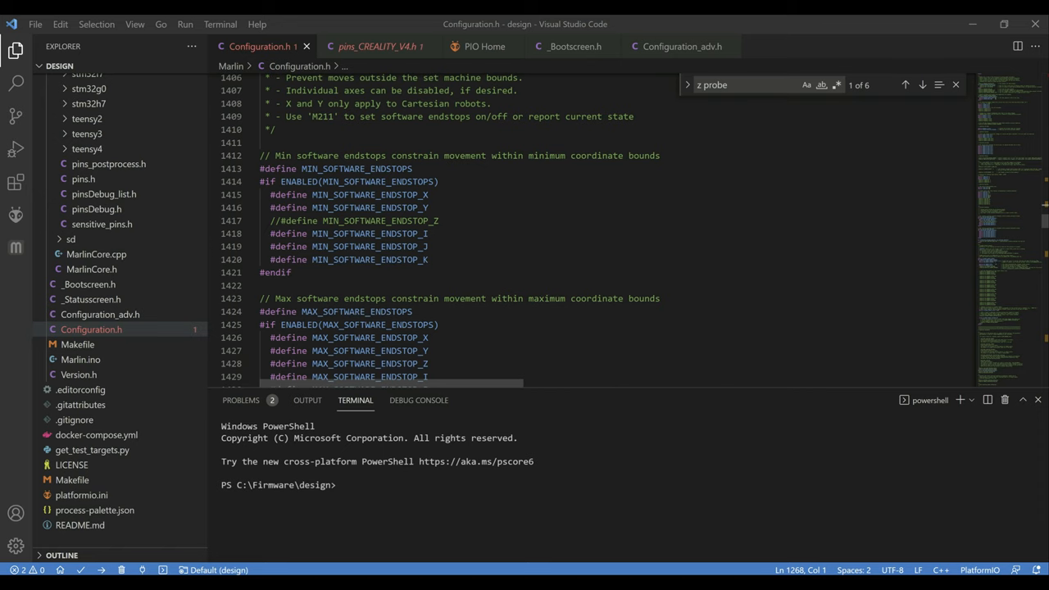
# - Enable FILAMENT_RUNOUT_SENSOR and confirm AUTO_BED_LEVELING_BILINEAR is the chosen leveling
pyautogui.scroll(-3)
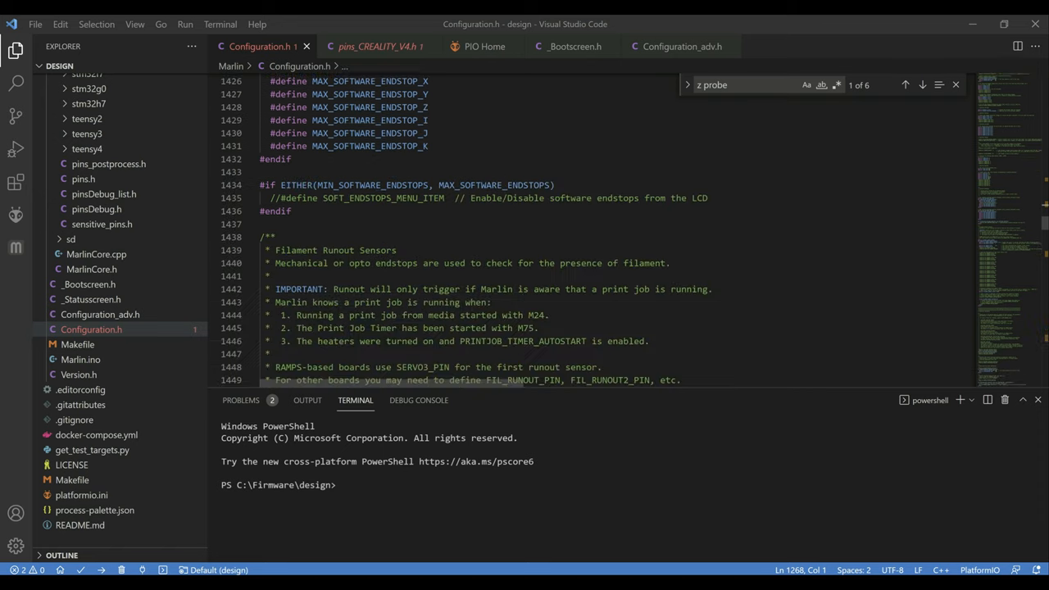
pyautogui.scroll(-3)
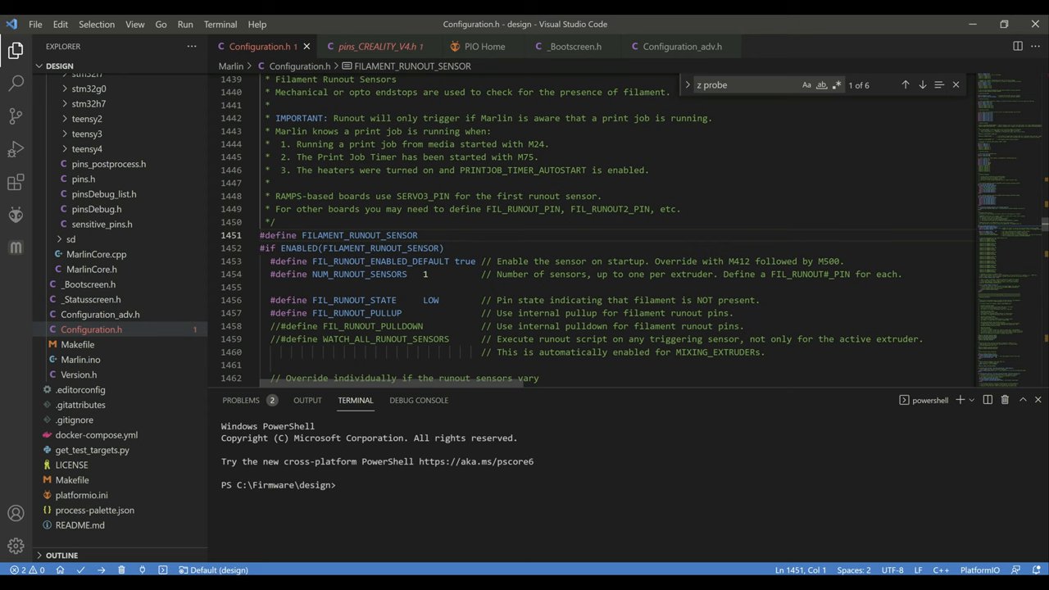
pyautogui.scroll(-3)
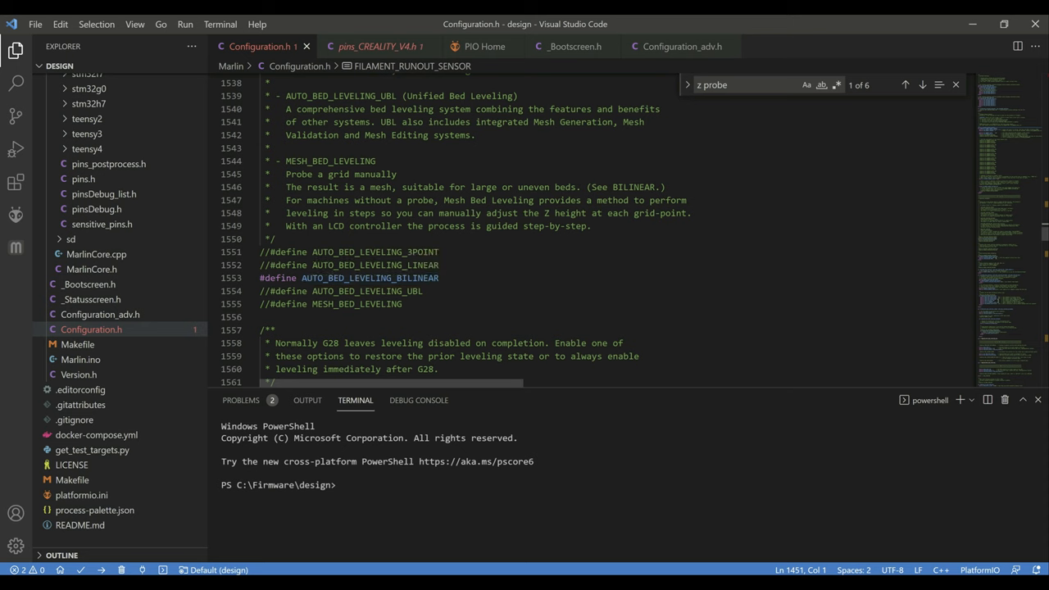
pyautogui.doubleClick(370, 279)
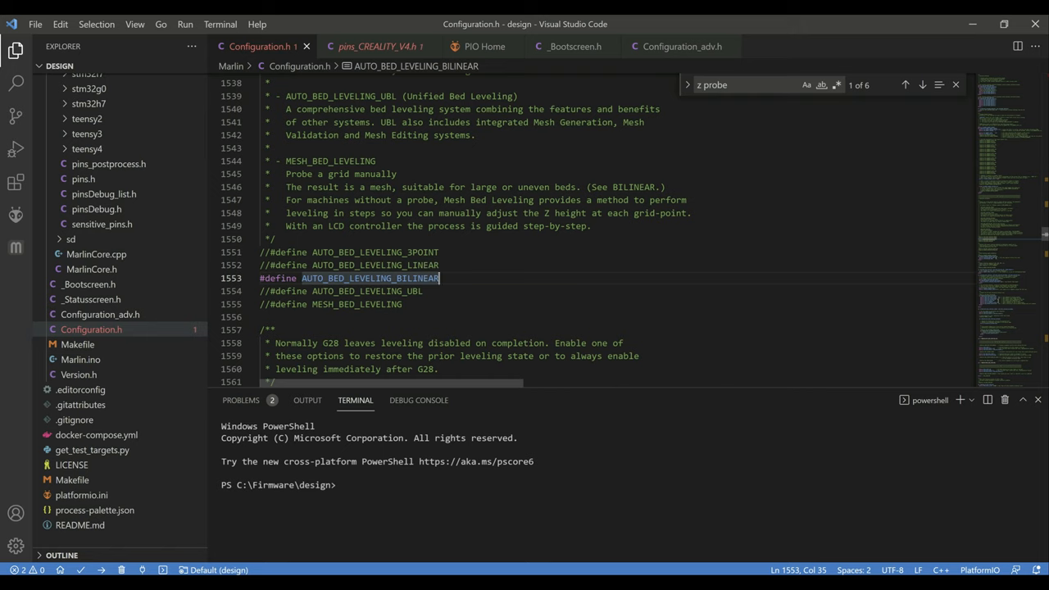
pyautogui.scroll(-3)
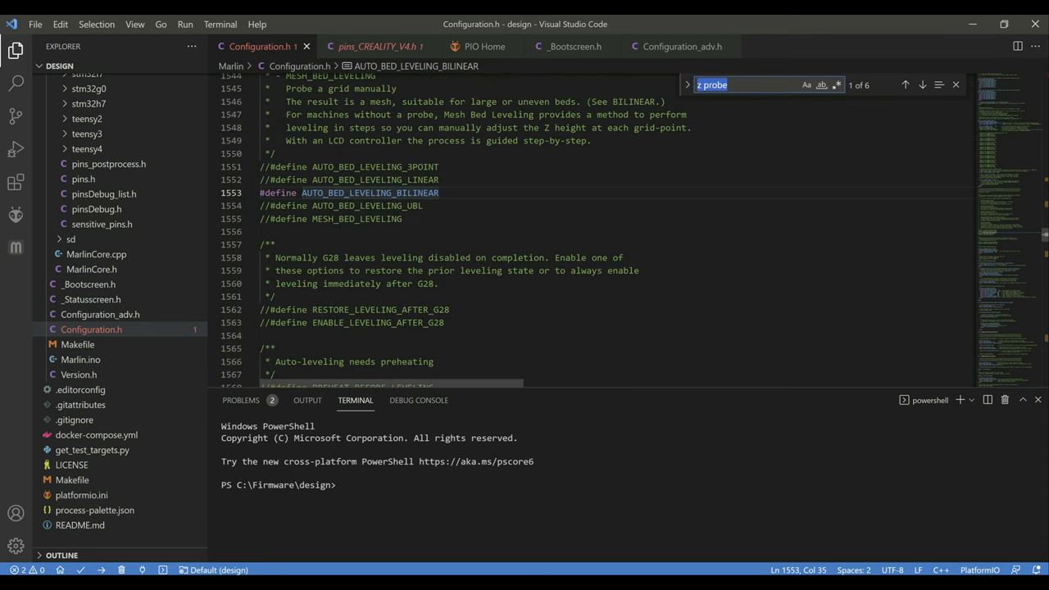
# - Search 'park' to confirm NOZZLE_PARK_FEATURE is enabled, then move to Configuration_adv.h
pyautogui.write('park')
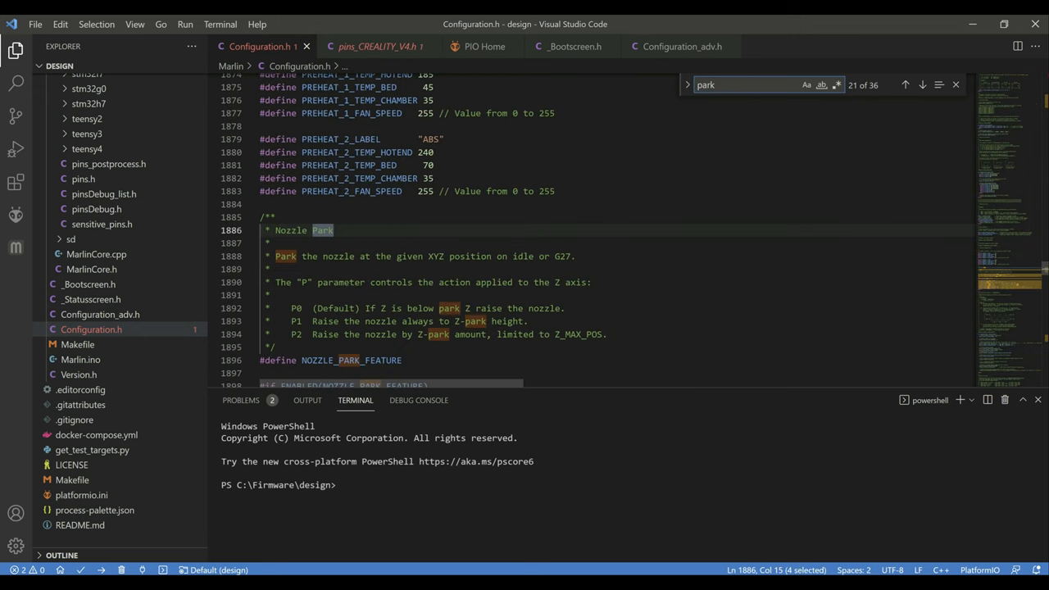
pyautogui.scroll(-3)
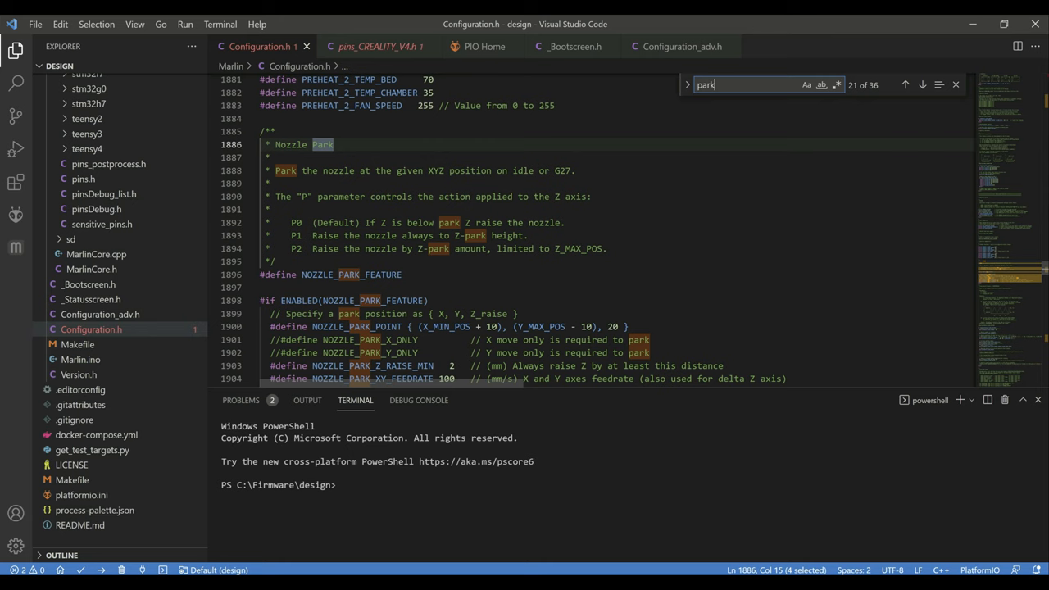
pyautogui.scroll(-3)
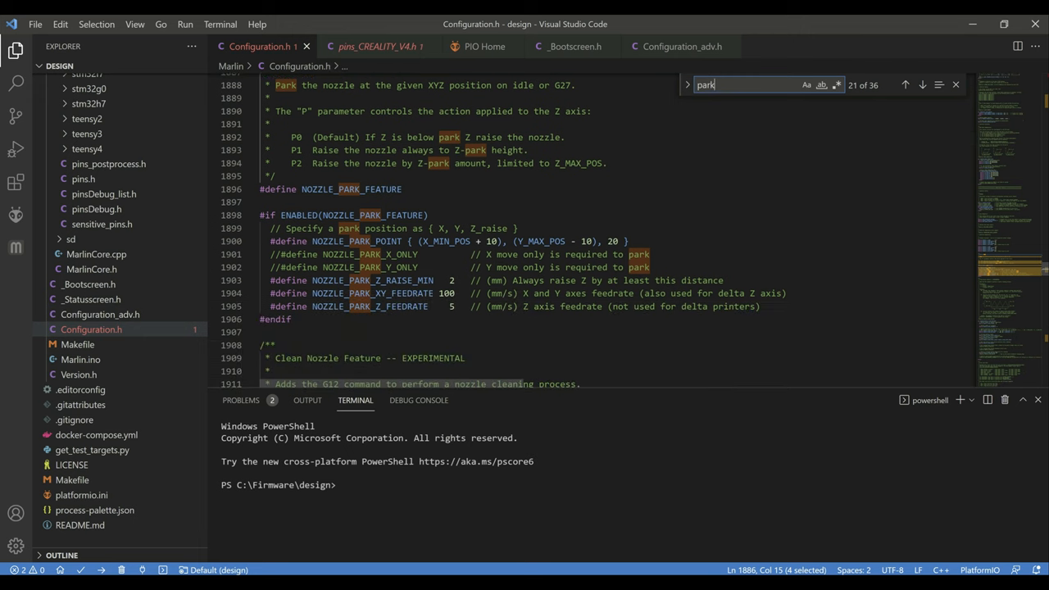
pyautogui.moveTo(652, 79)
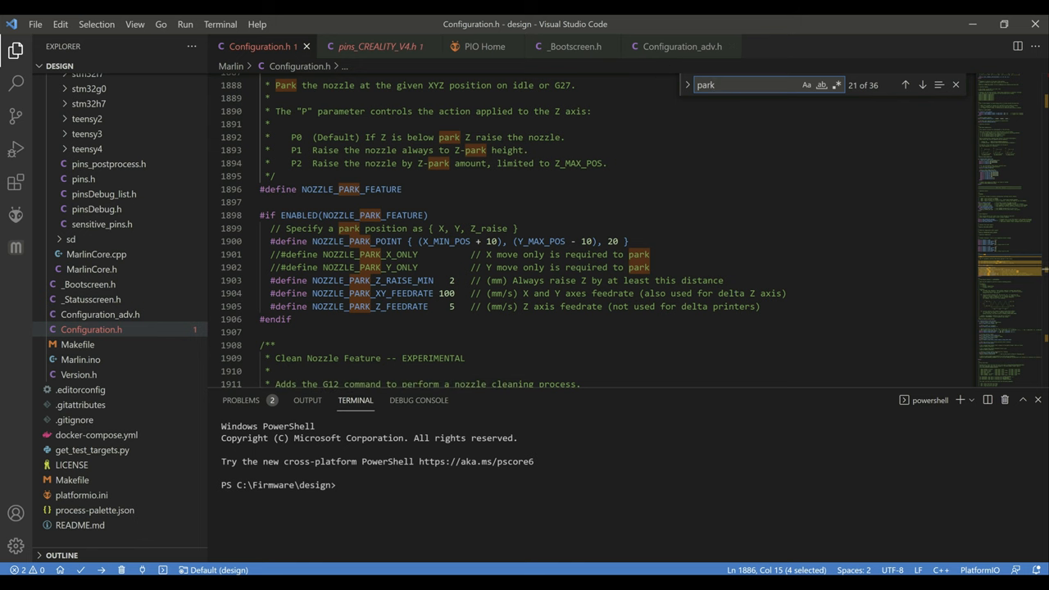
pyautogui.click(681, 46)
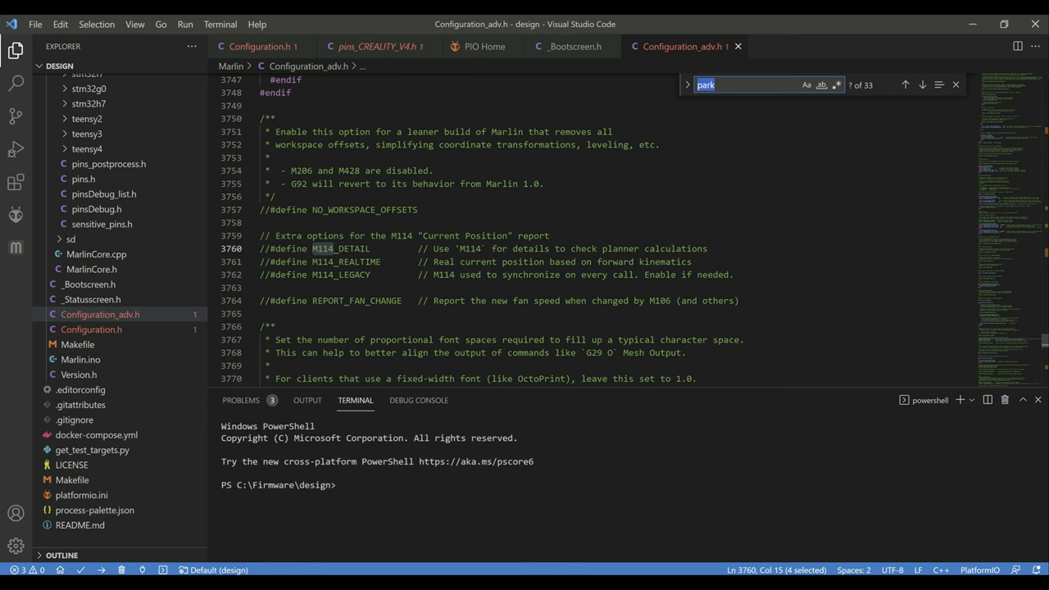
# - Enable PROBE_OFFSET_WIZARD and SHOW_SD_PERCENT via searches for 'wizard' and 'show_sd'
pyautogui.write('wizard')
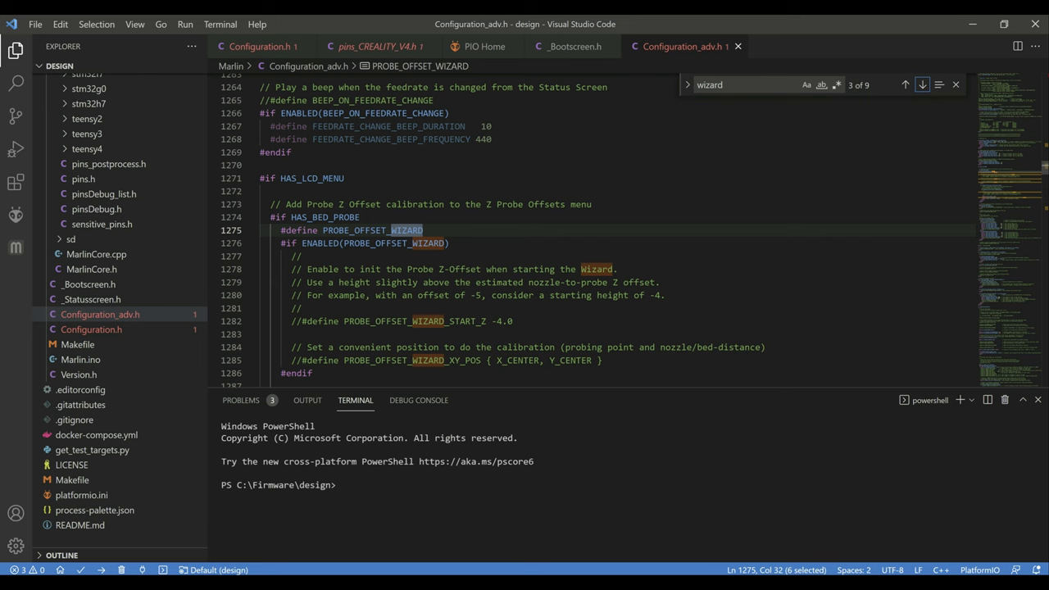
pyautogui.write('show_sd')
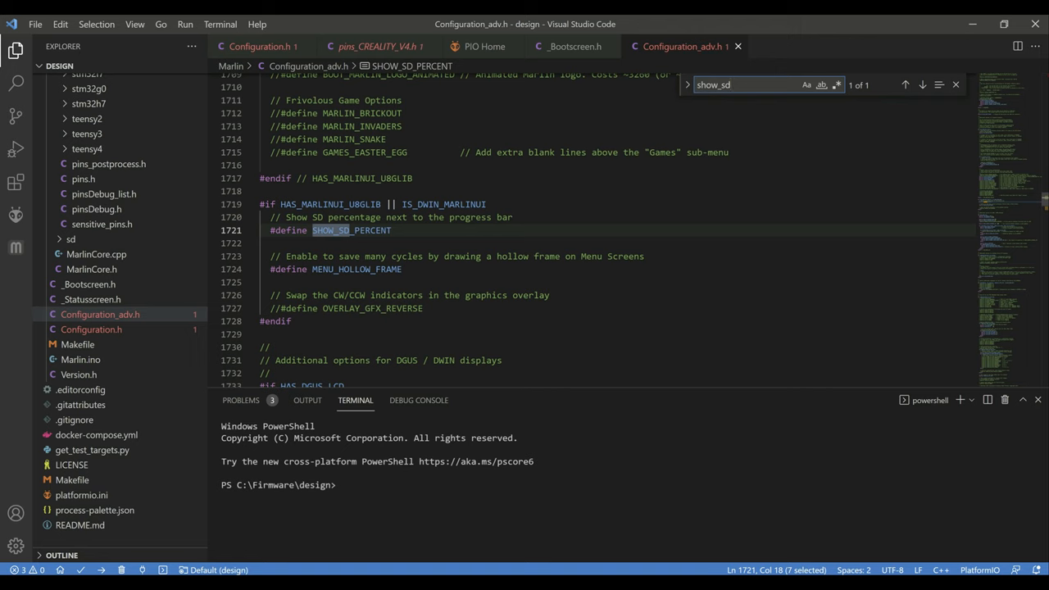
pyautogui.click(737, 85)
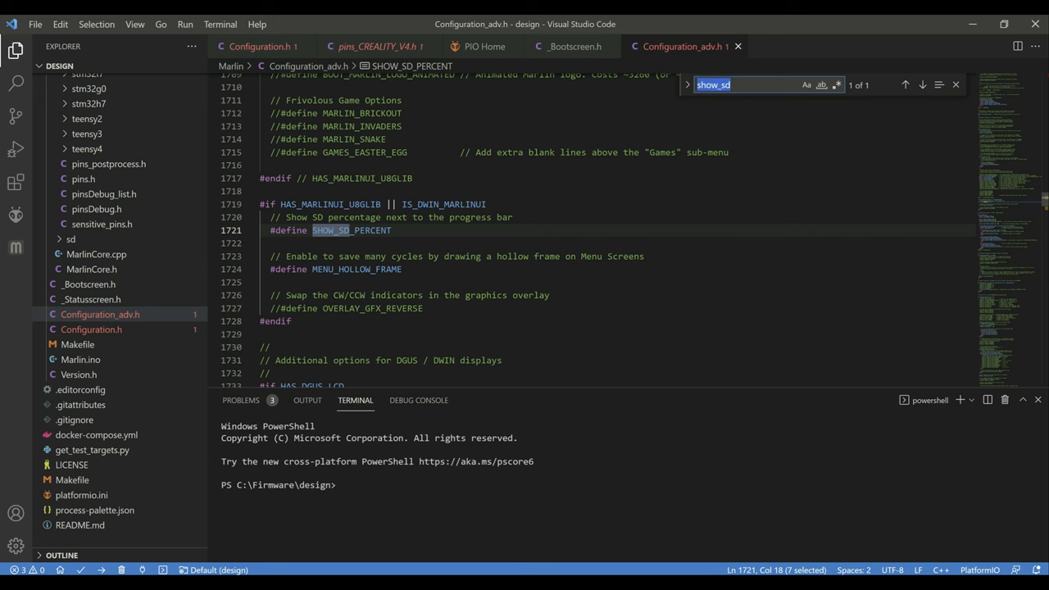
# - Search 'advanced_pa' and confirm ADVANCED_PAUSE_FEATURE and PARK_HEAD_ON_PAUSE are defined
pyautogui.write('advanced_pa')
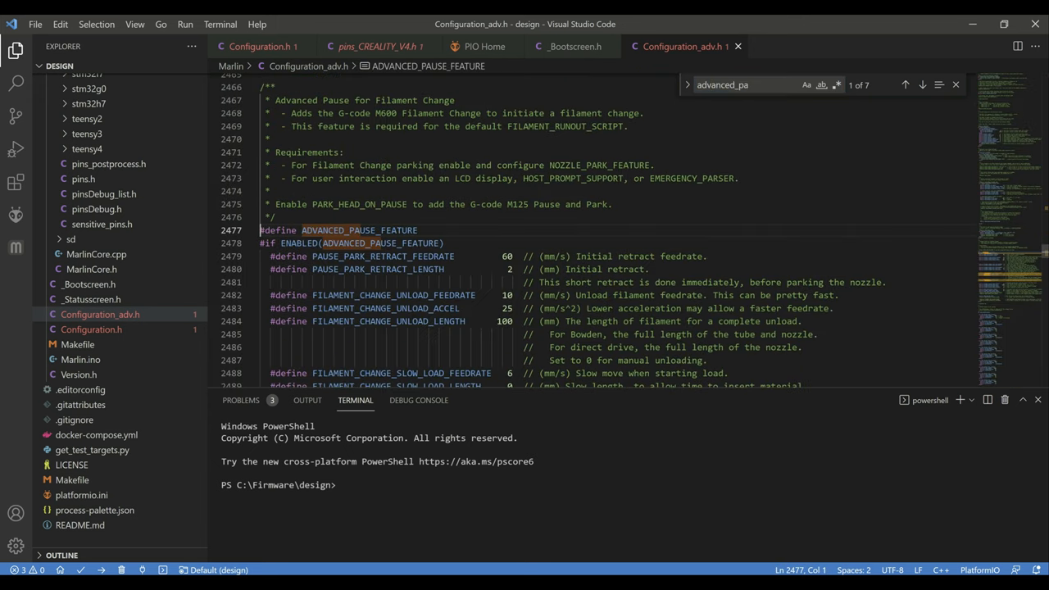
pyautogui.scroll(-3)
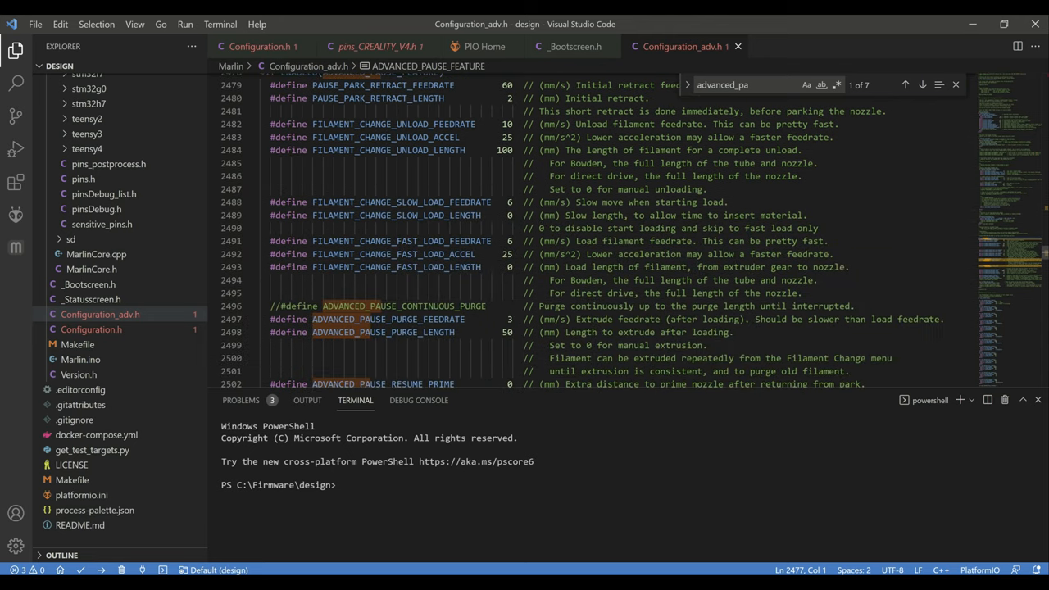
pyautogui.scroll(-3)
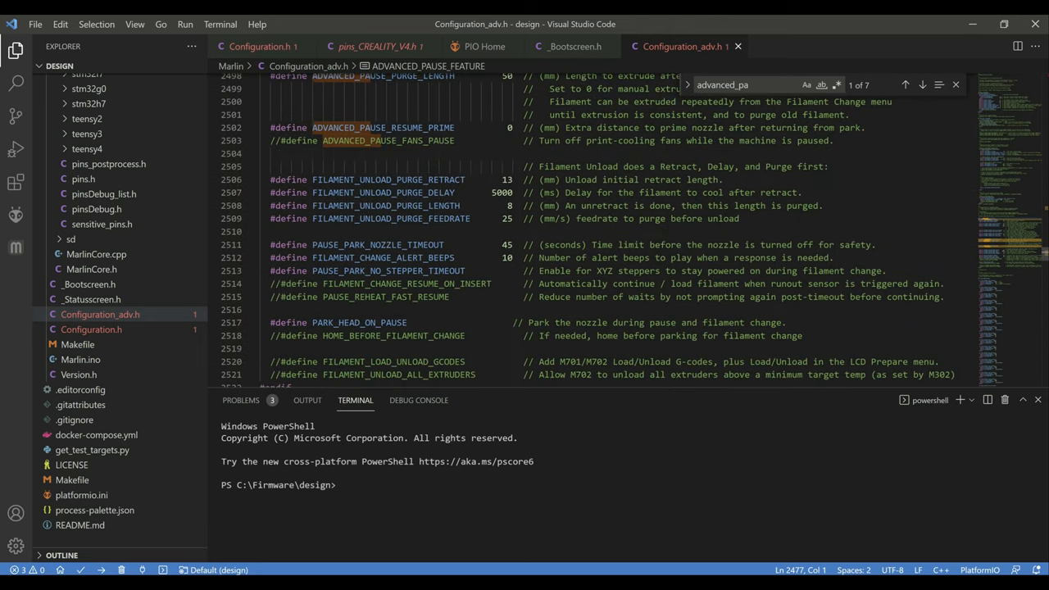
pyautogui.scroll(-3)
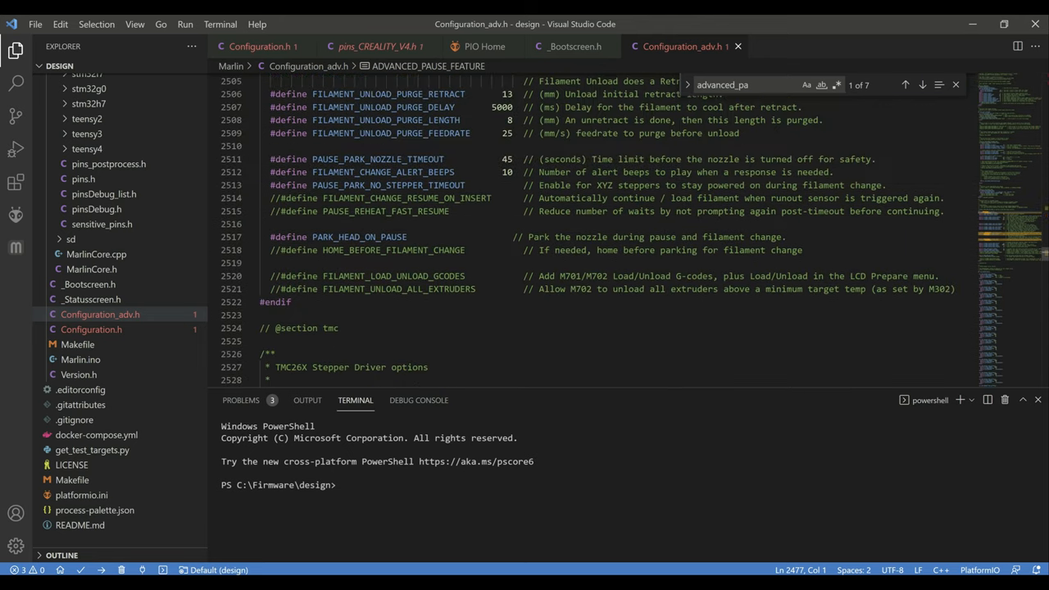